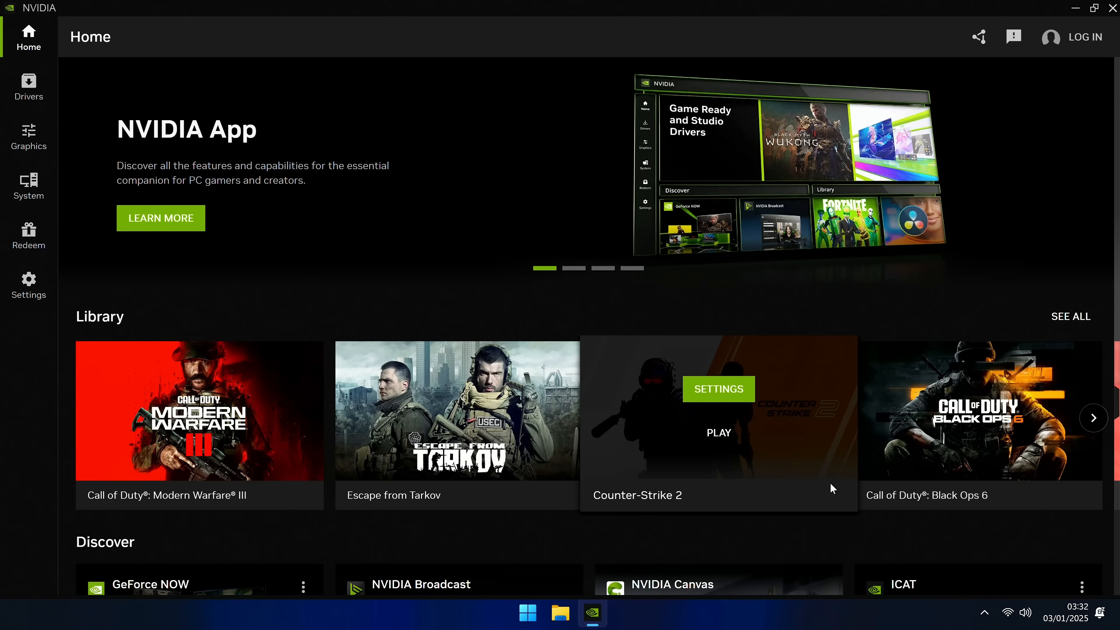
Show the Features settings with Game filters and Photo mode switched off
{"action": "left_click", "coordinate": [28, 284]}
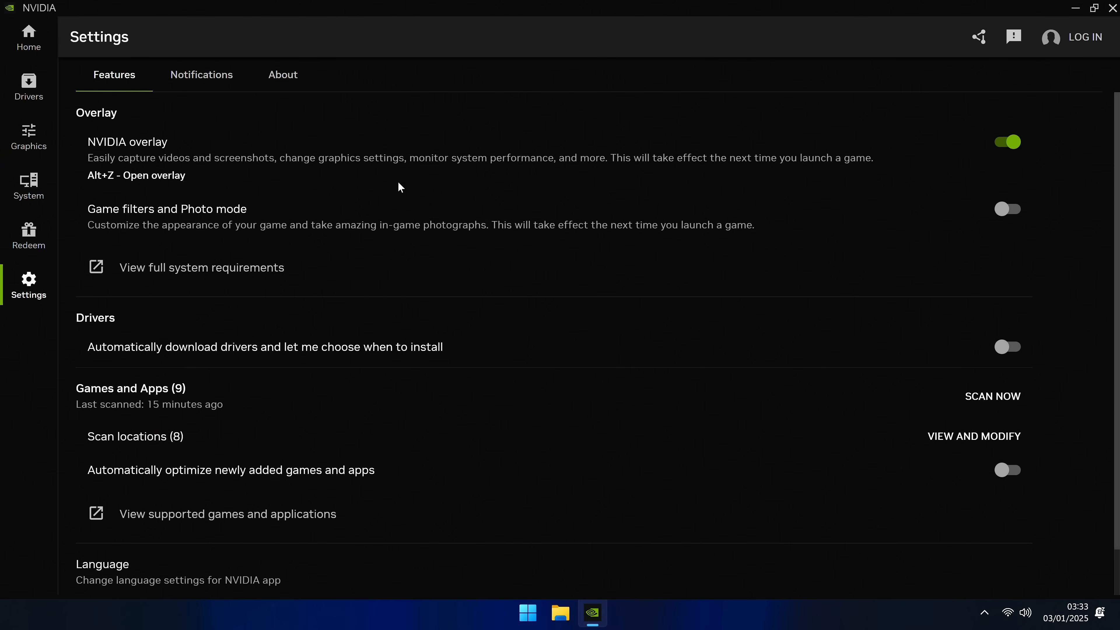
{"action": "mouse_move", "coordinate": [992, 222]}
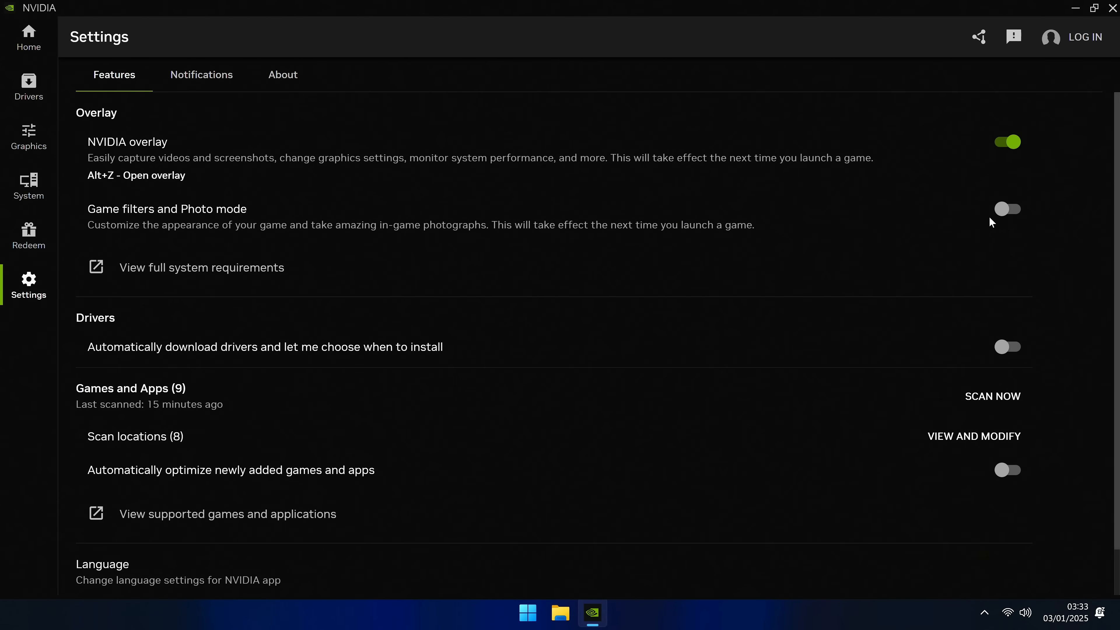
{"action": "mouse_move", "coordinate": [999, 222]}
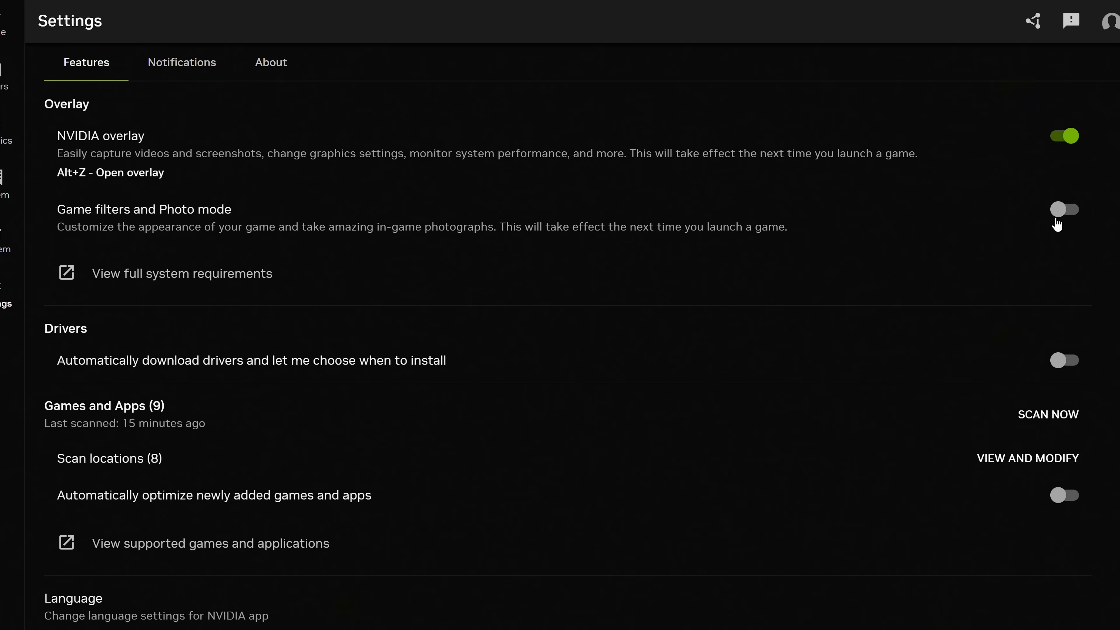
{"action": "mouse_move", "coordinate": [558, 216]}
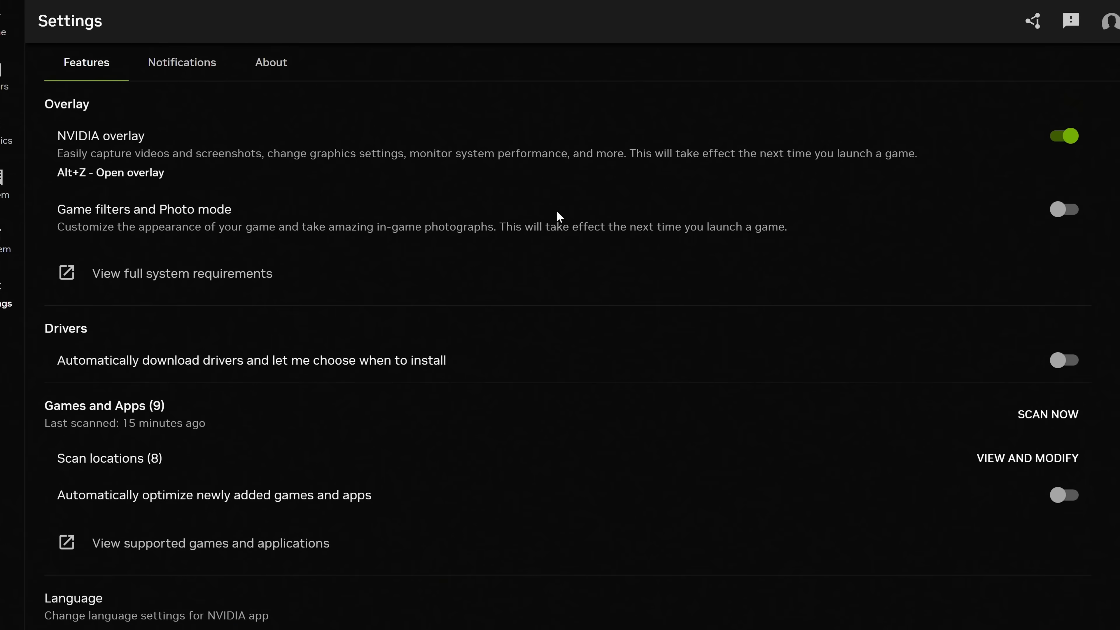
{"action": "mouse_move", "coordinate": [267, 220]}
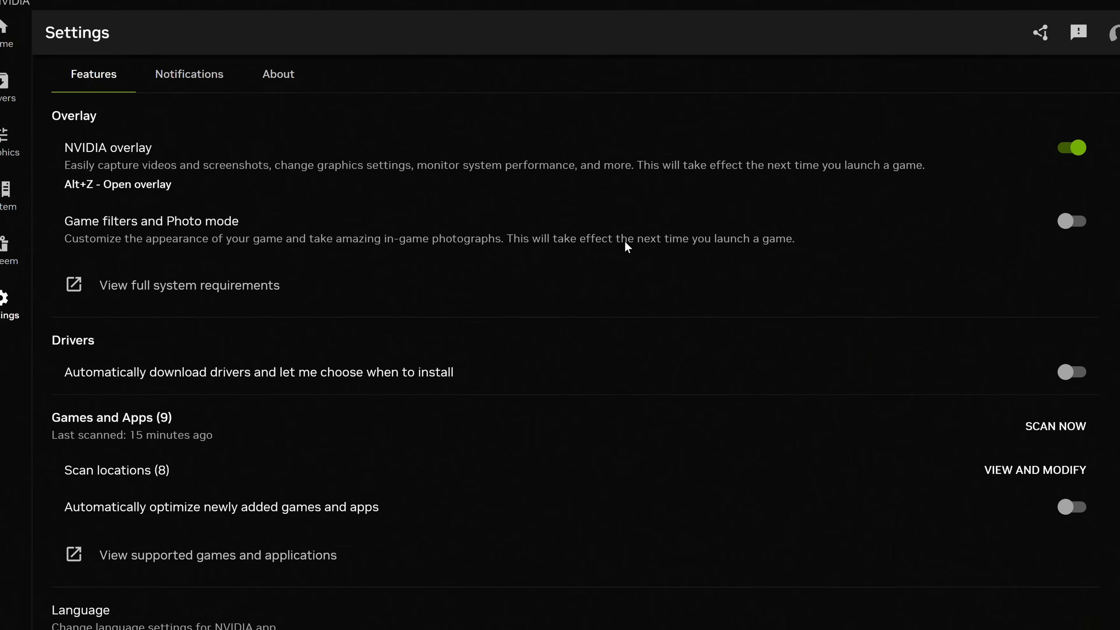
{"action": "mouse_move", "coordinate": [276, 233]}
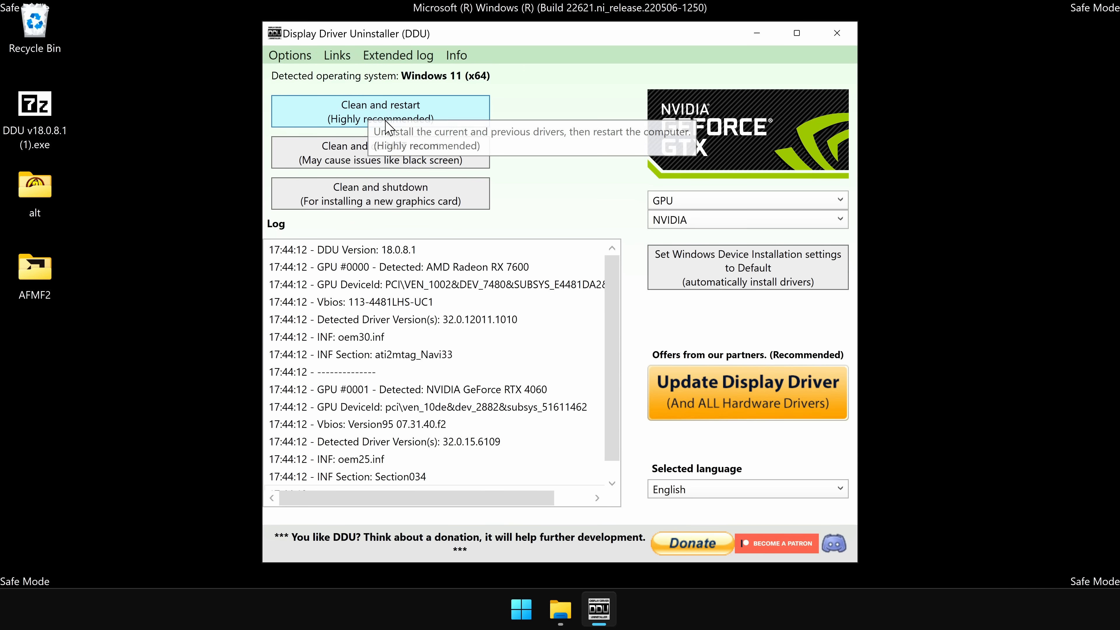
Run 'Clean and restart' with GPU and NVIDIA selected to wipe drivers and reboot
{"action": "left_click", "coordinate": [379, 110]}
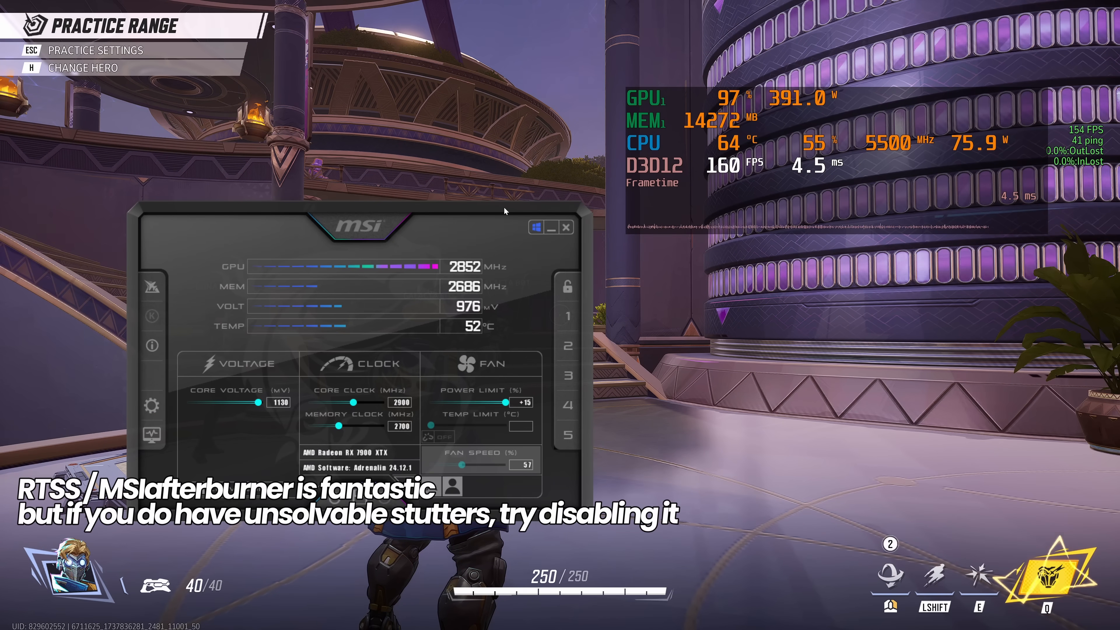
{"action": "left_click_drag", "start_coordinate": [350, 214], "coordinate": [514, 171]}
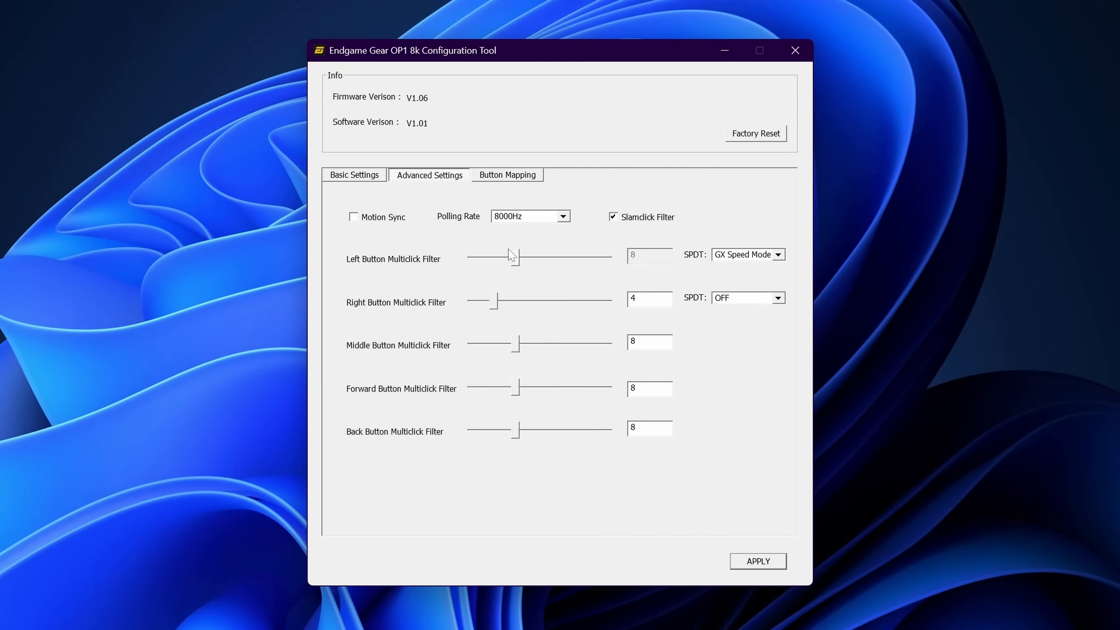
Change the OP1 8k polling rate from 8000Hz to 2000Hz in Advanced Settings
{"action": "left_click", "coordinate": [563, 217]}
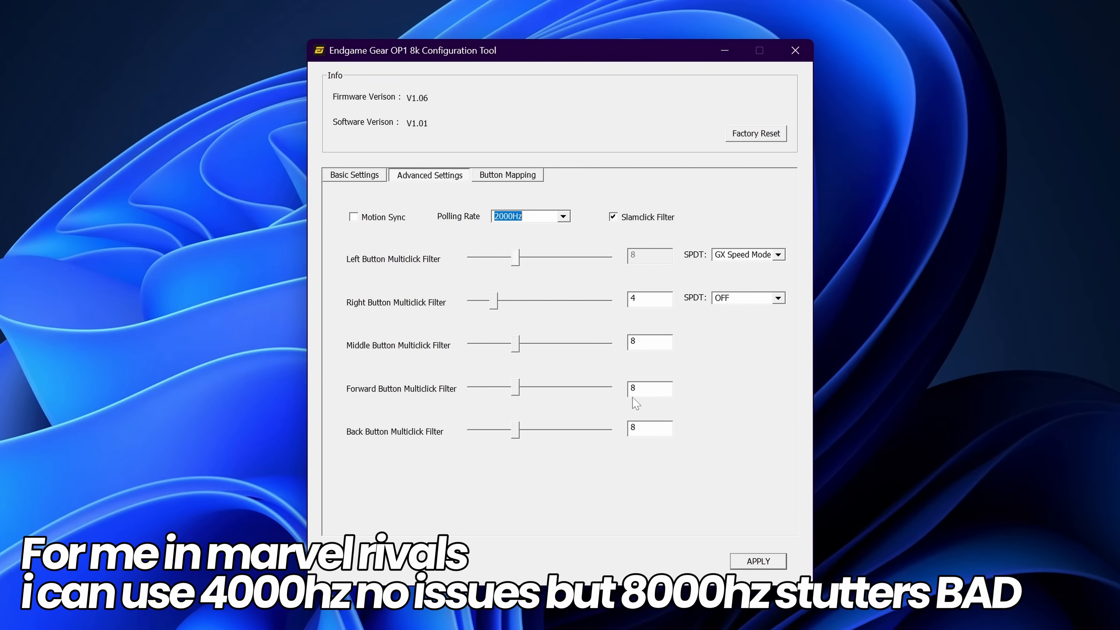
{"action": "mouse_move", "coordinate": [562, 229]}
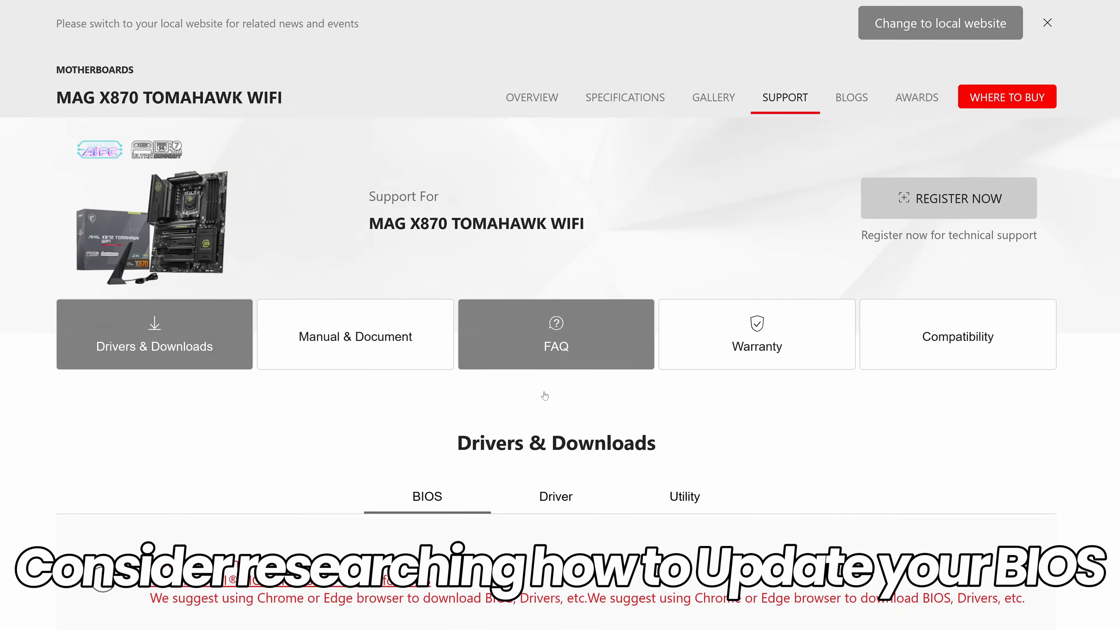
Reveal the BIOS download list for the MAG X870 TOMAHAWK WIFI
{"action": "scroll", "scroll_direction": "down", "scroll_amount": 3}
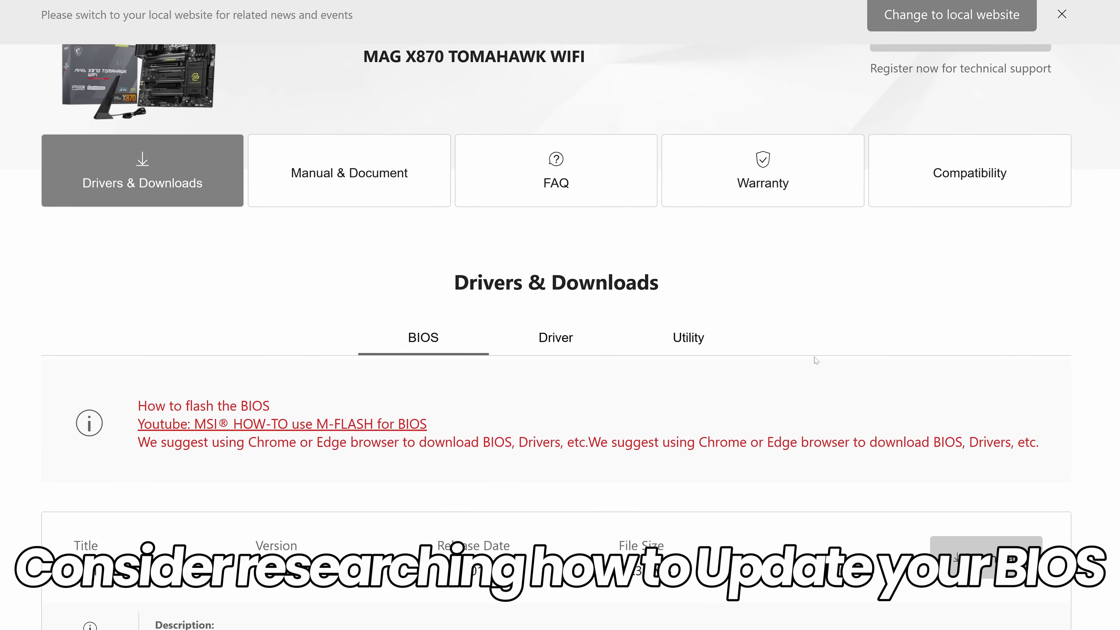